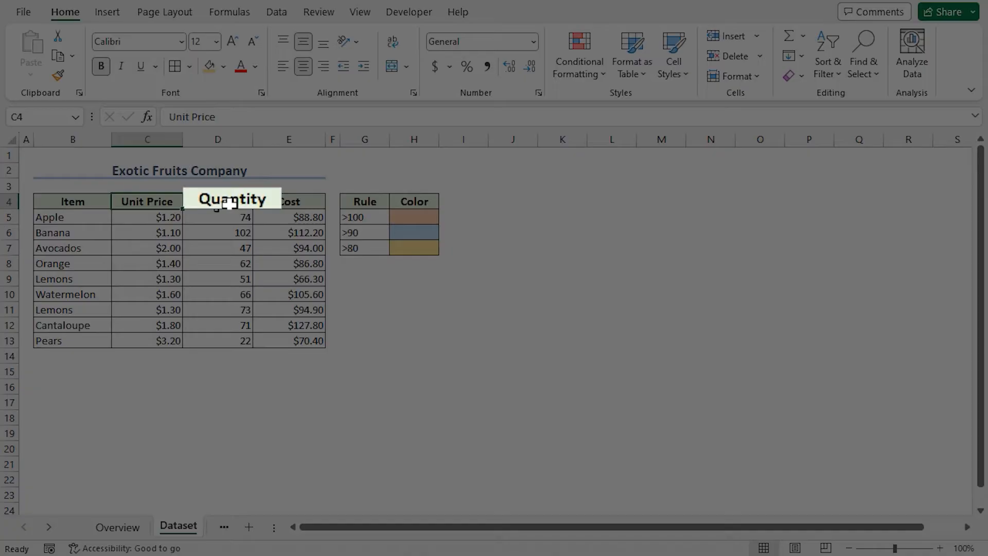
- Switch to the 'Multiple Rules for Same Column' sheet with the fruit Cost table
left_click(288, 217)
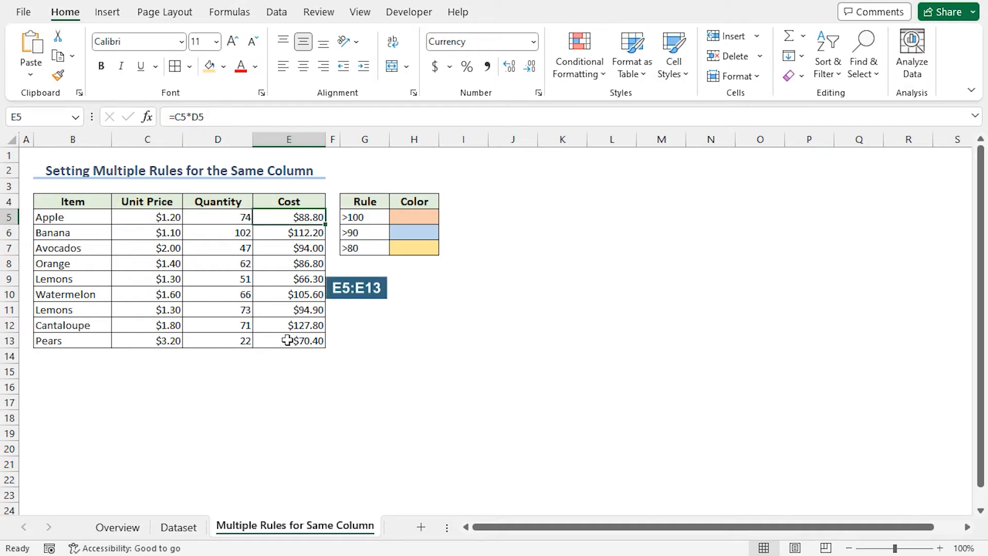
- Select the Cost values E5:E13
left_click_drag(288, 217, 288, 340)
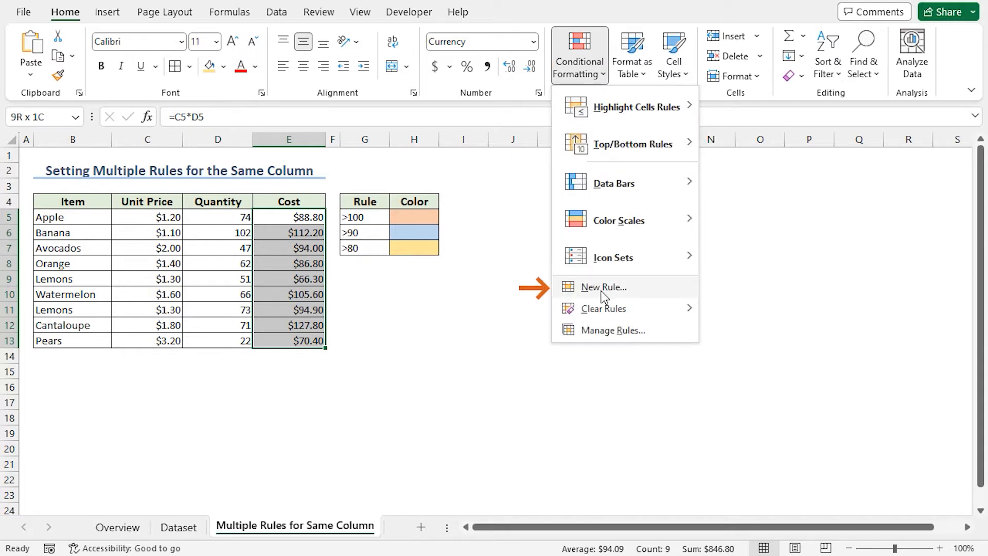
- Create a new rule formatting cells whose Cell Value is greater than =100
left_click(603, 287)
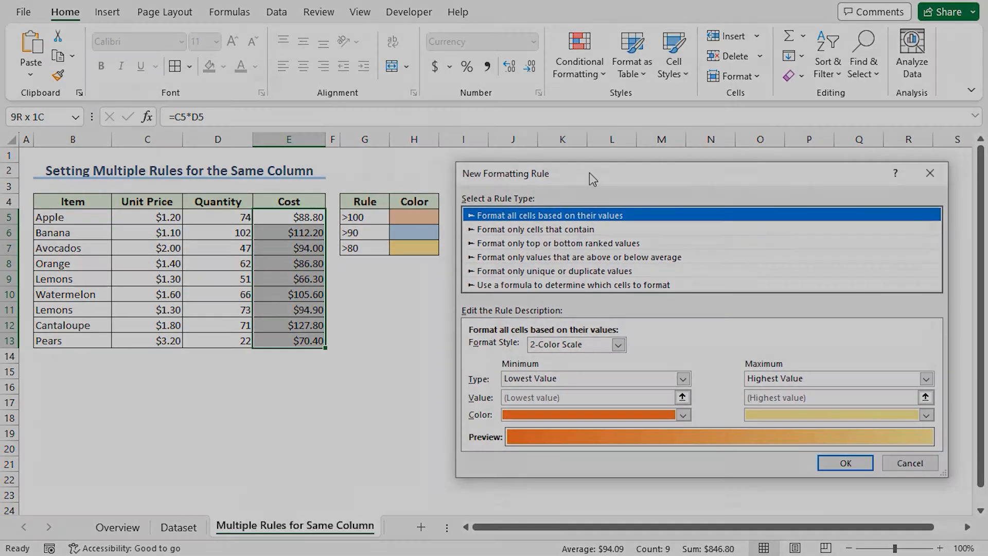
mouse_move(546, 197)
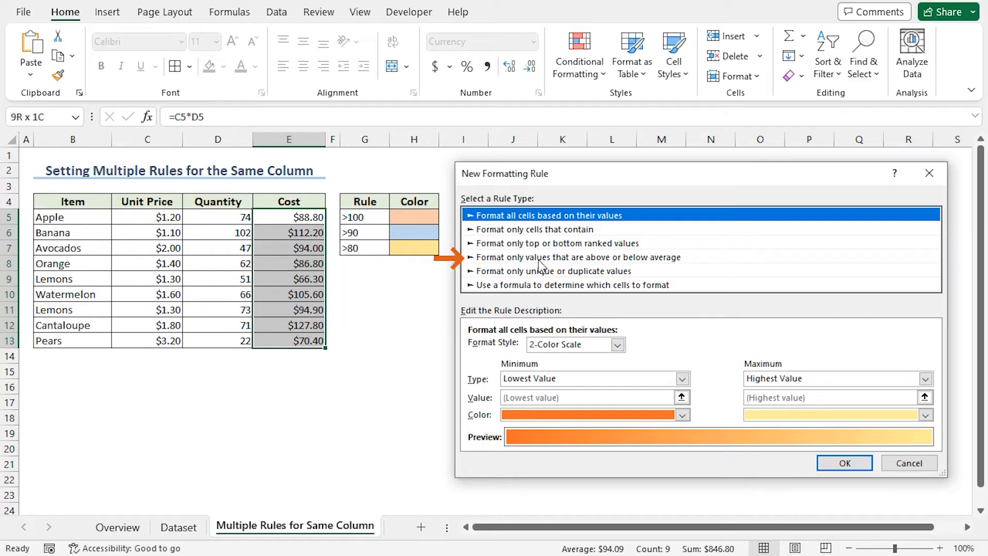
mouse_move(652, 262)
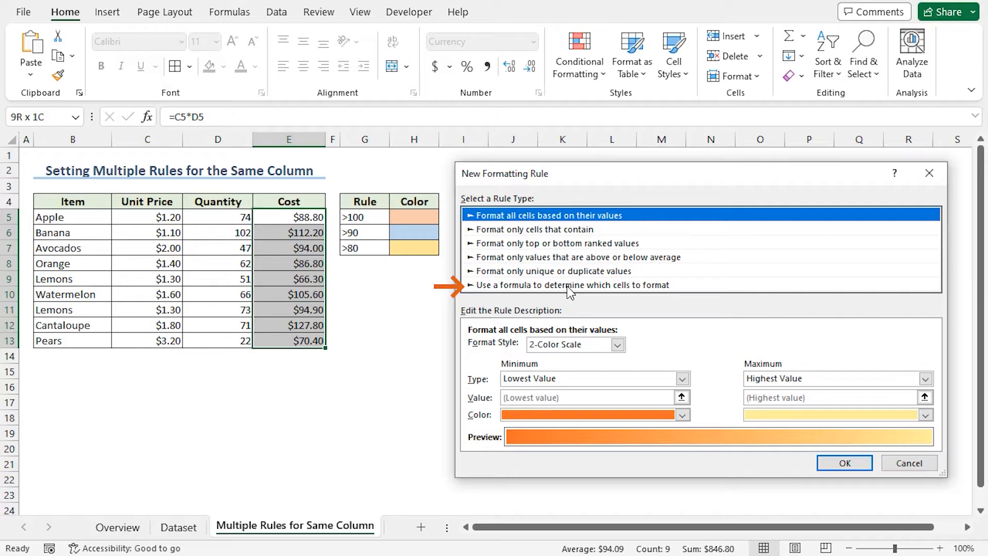
mouse_move(577, 299)
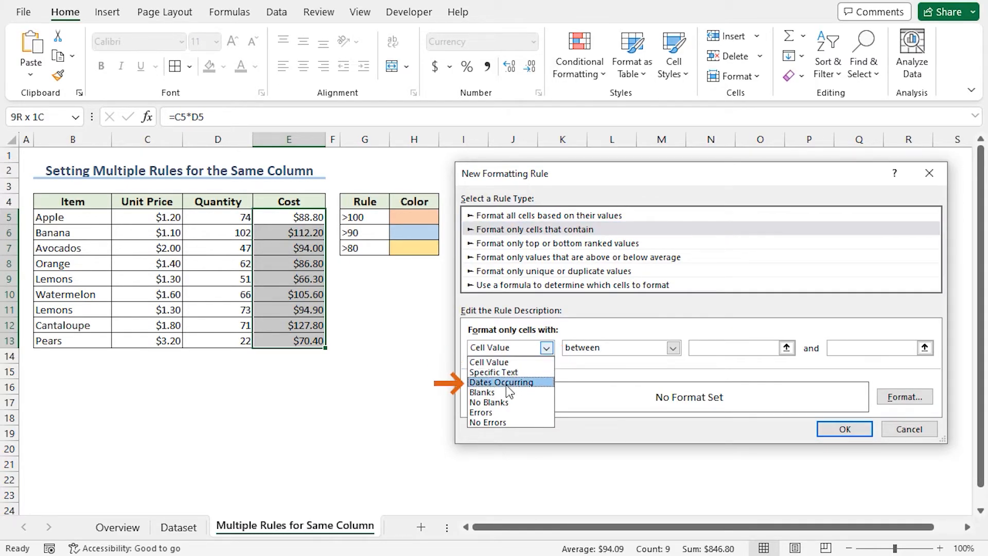
mouse_move(532, 415)
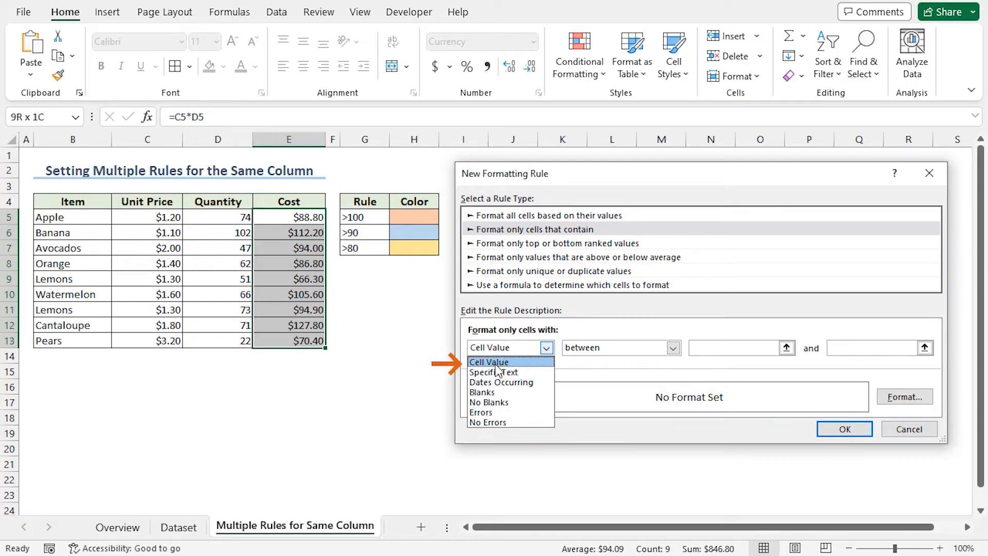
left_click(489, 363)
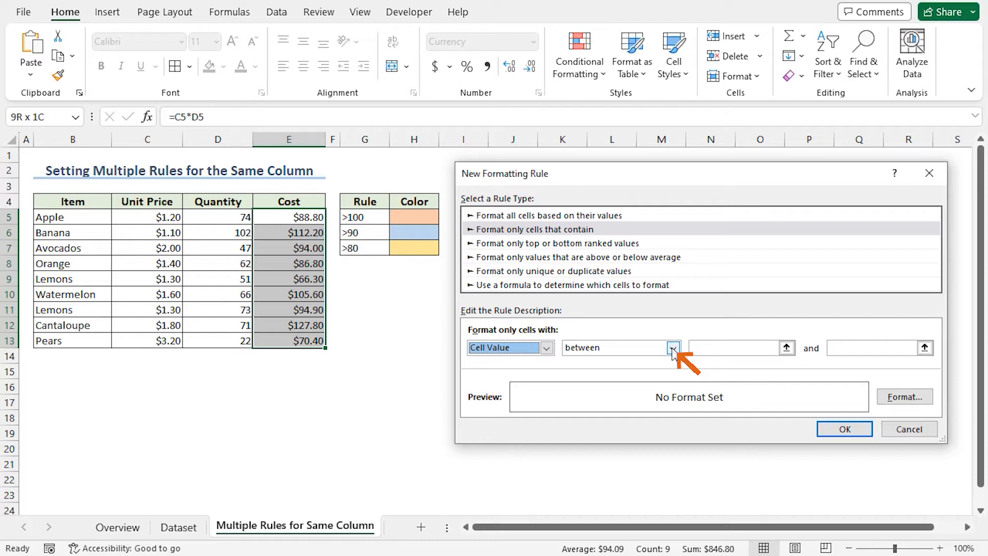
left_click(672, 347)
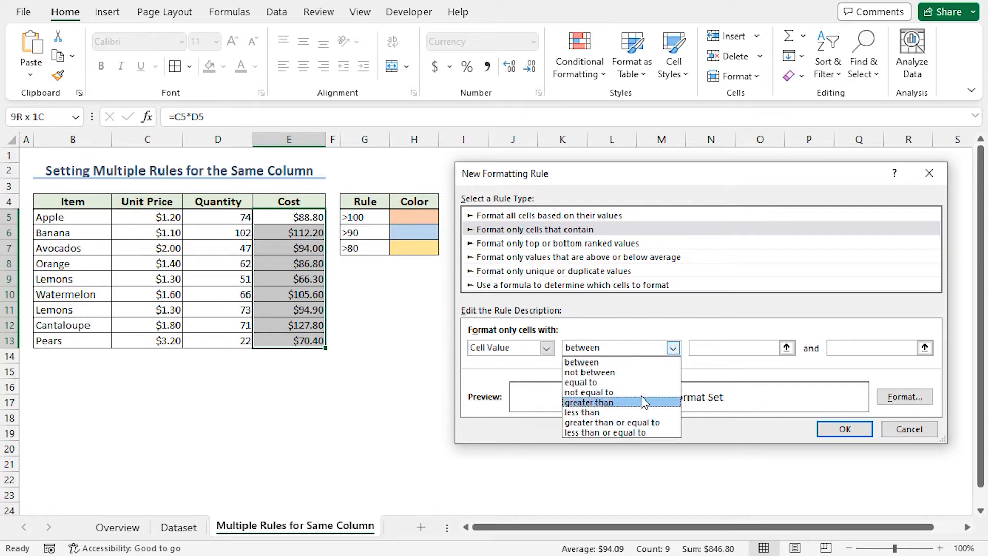
mouse_move(605, 362)
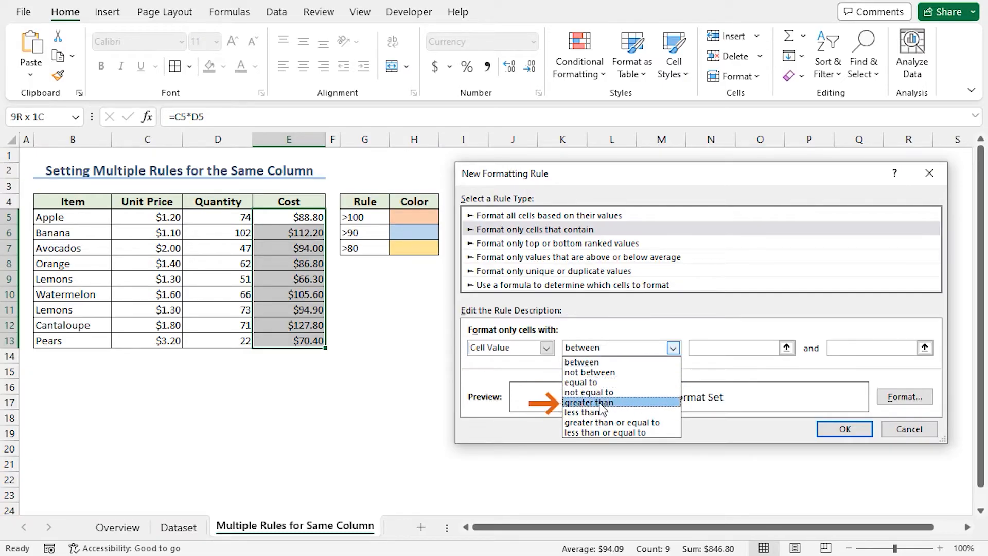
left_click(588, 402)
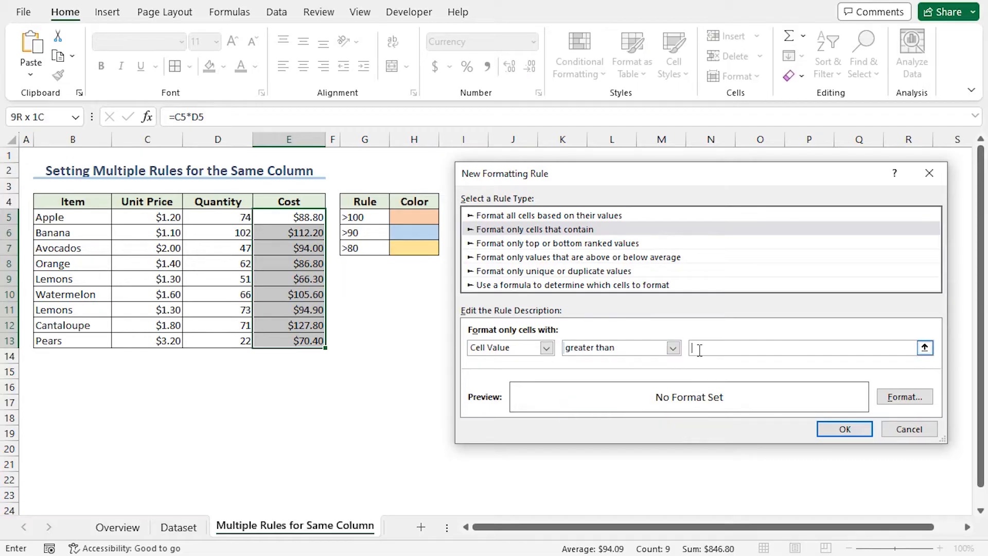
type("=")
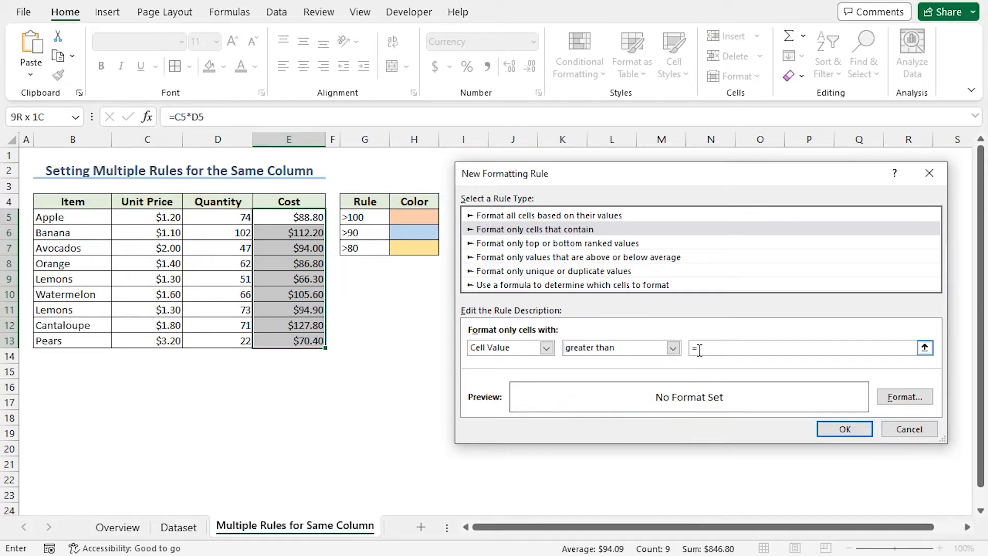
type("100")
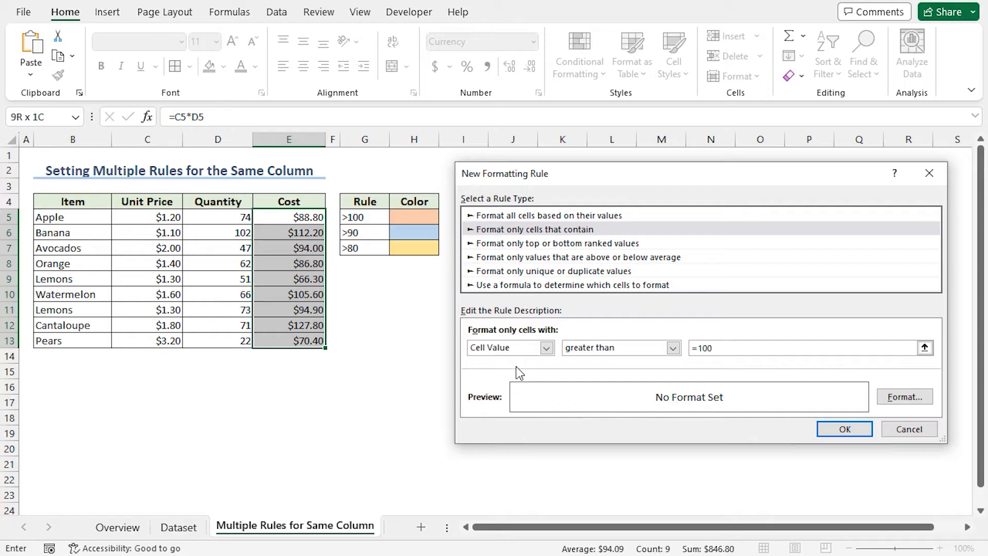
mouse_move(496, 356)
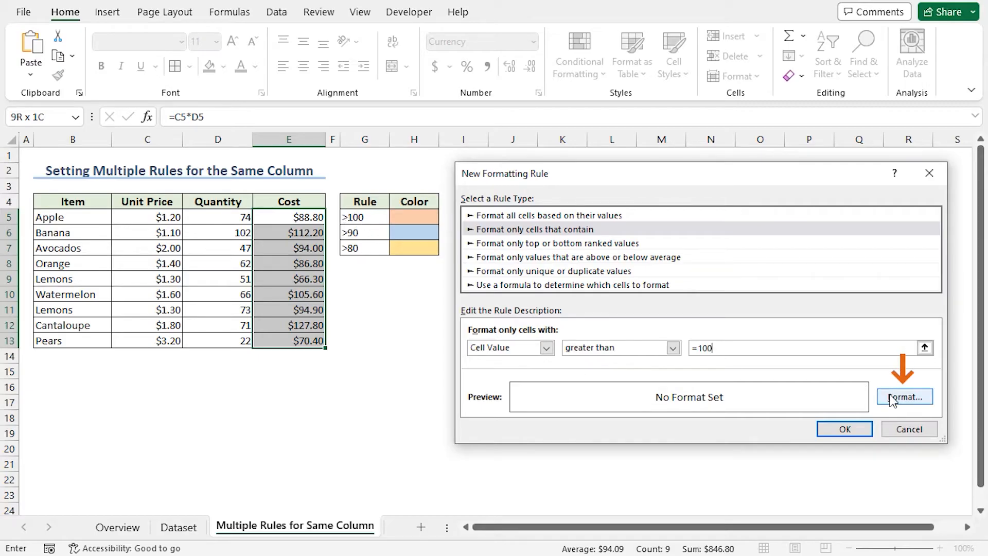
- Give the >100 rule a light orange fill so $112.20, $105.60 and $127.80 are highlighted
left_click(907, 397)
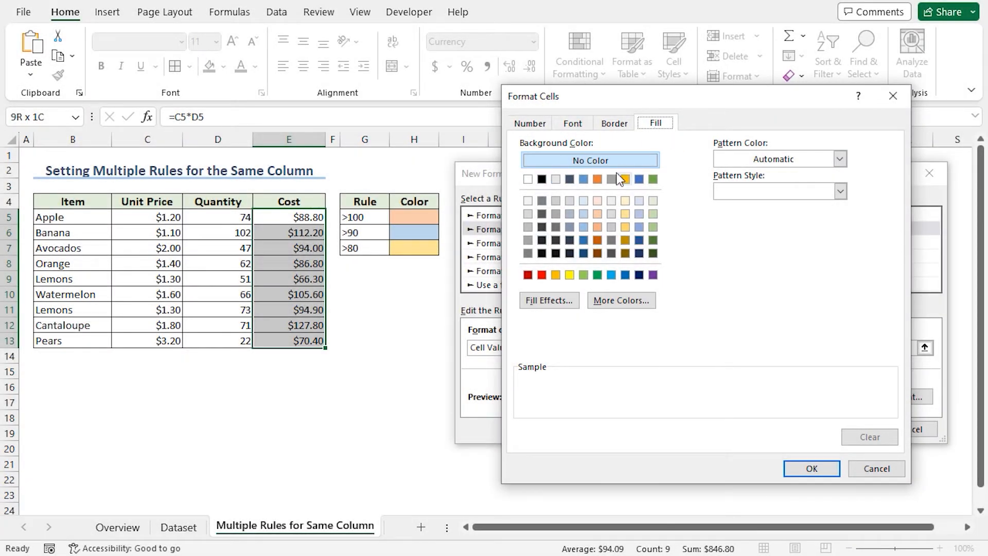
mouse_move(597, 253)
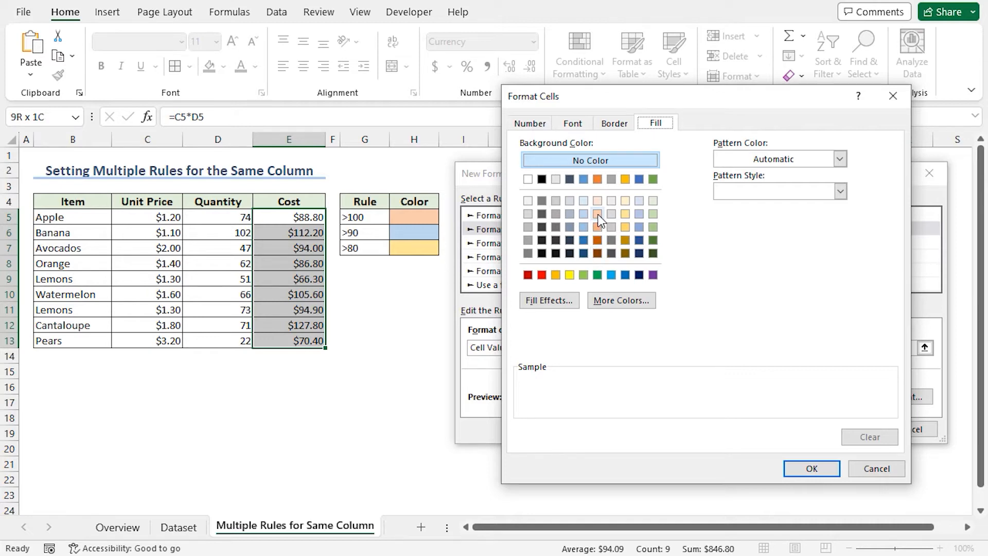
left_click(597, 214)
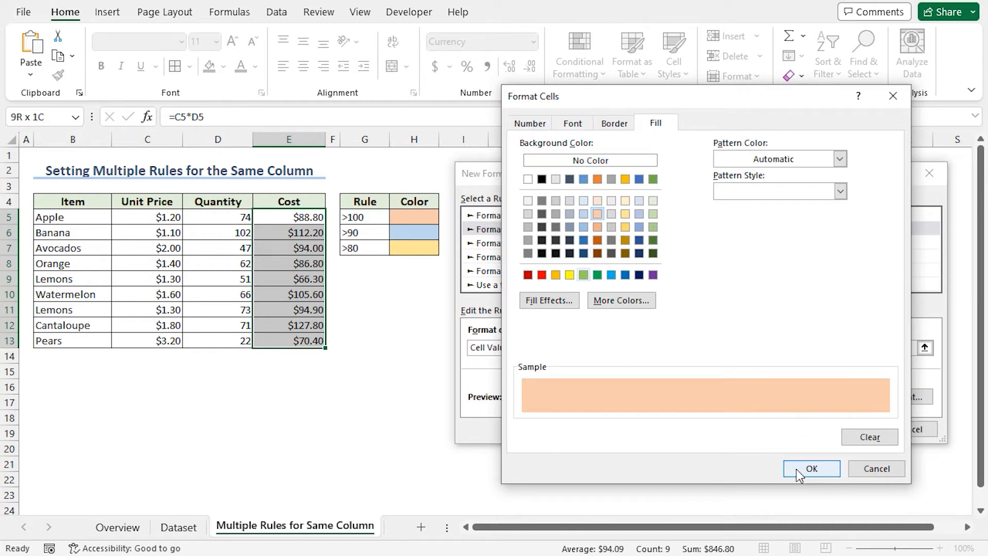
left_click(811, 468)
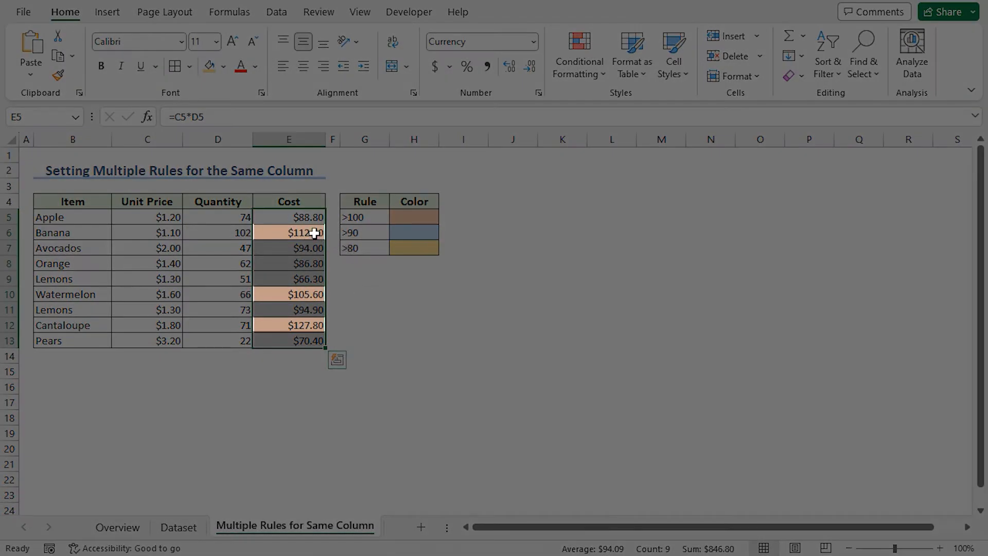
left_click(289, 294)
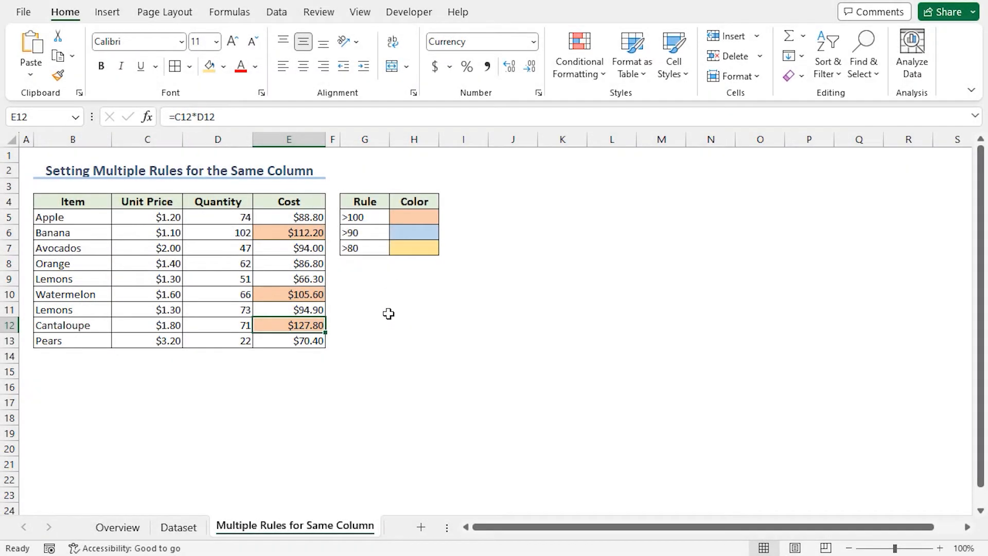
left_click(289, 217)
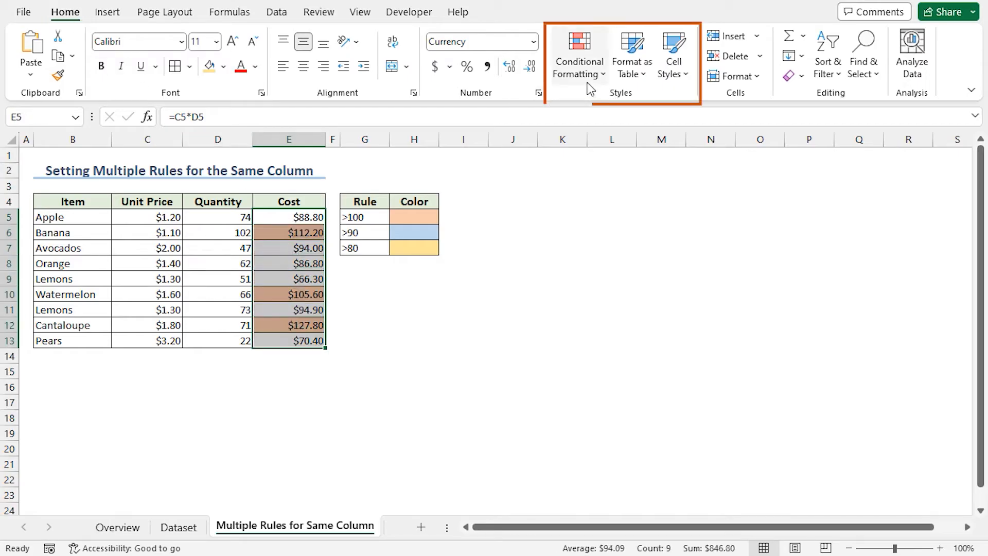
- Create a second rule formatting cells whose Cell Value is greater than =90
left_click(580, 54)
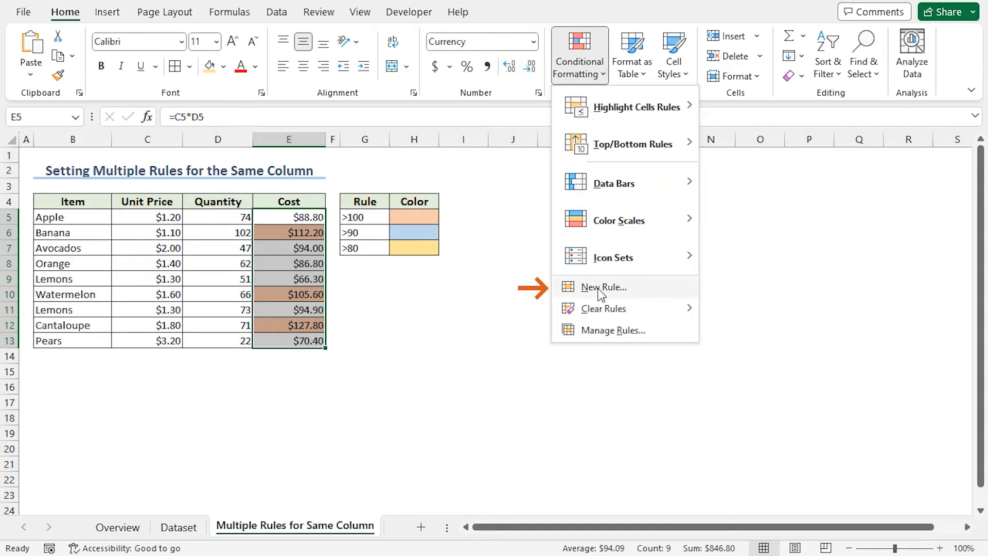
left_click(602, 287)
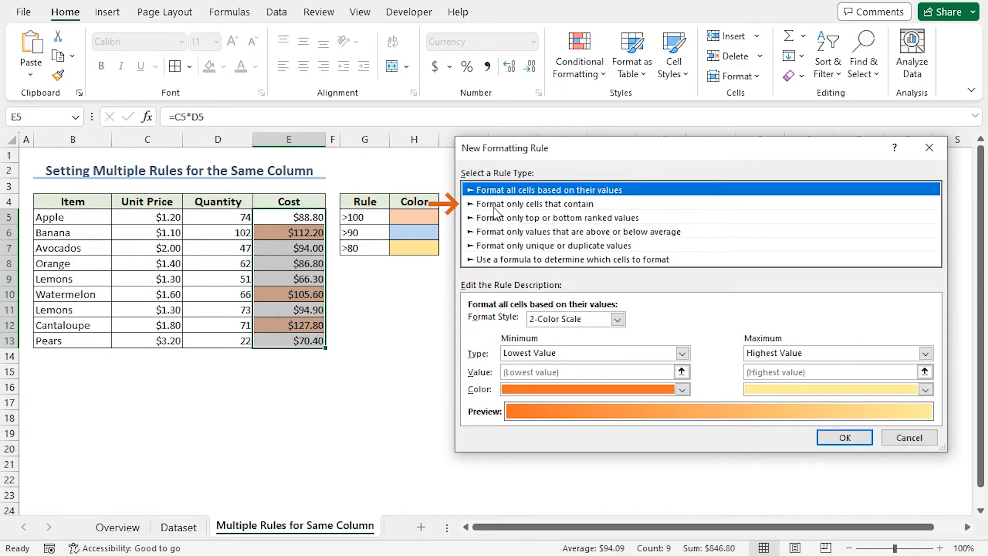
left_click(533, 204)
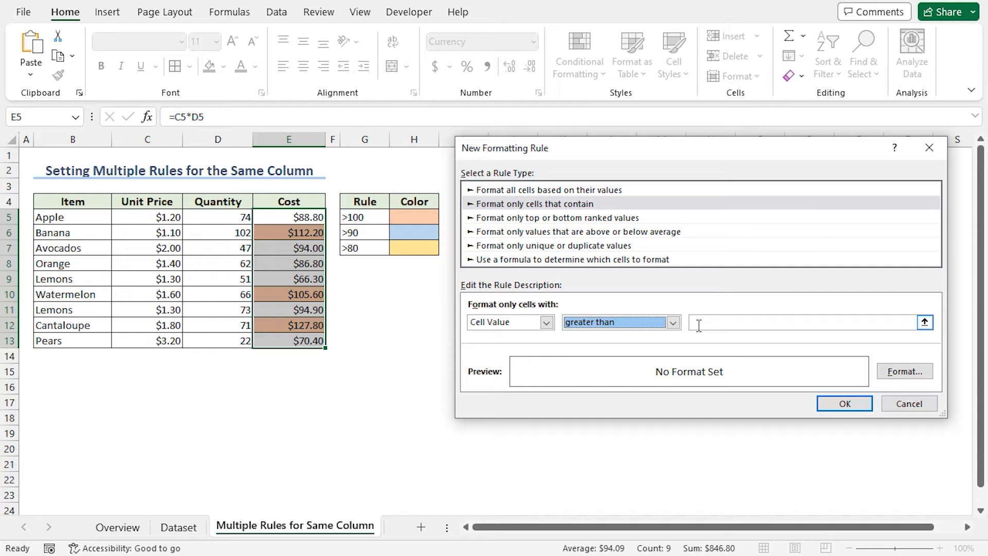
type("=")
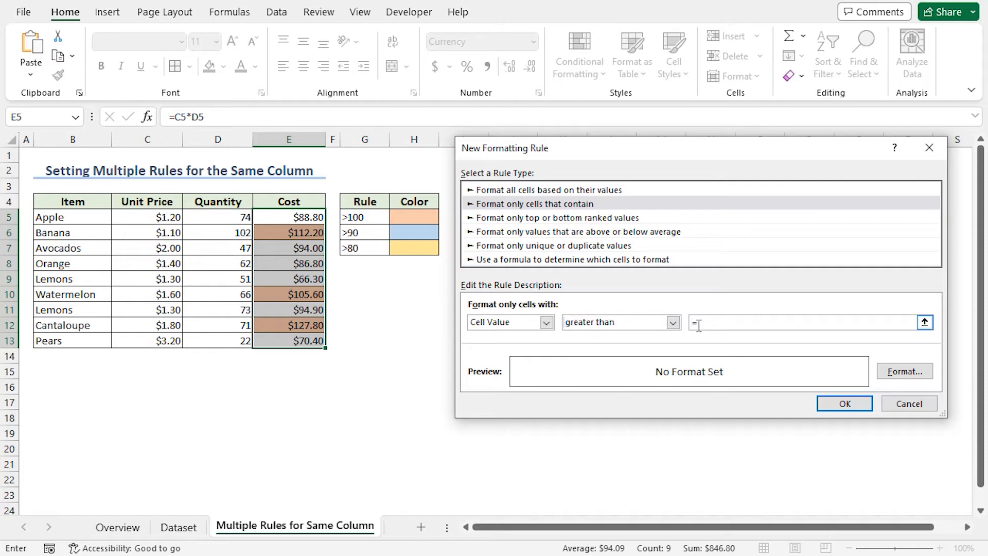
type("90")
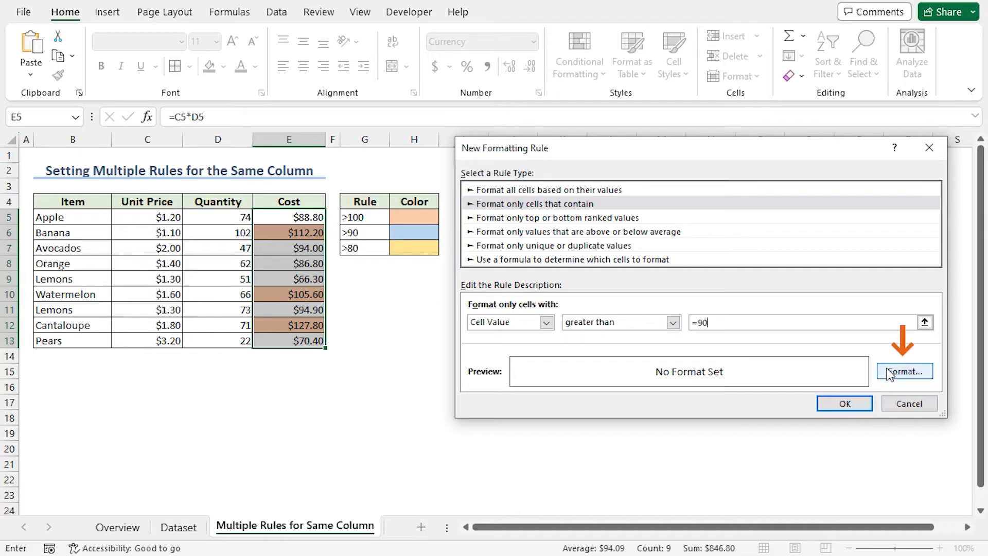
- Give the >90 rule a light blue fill, covering $94.00, $94.90 and the costs above 100
left_click(907, 371)
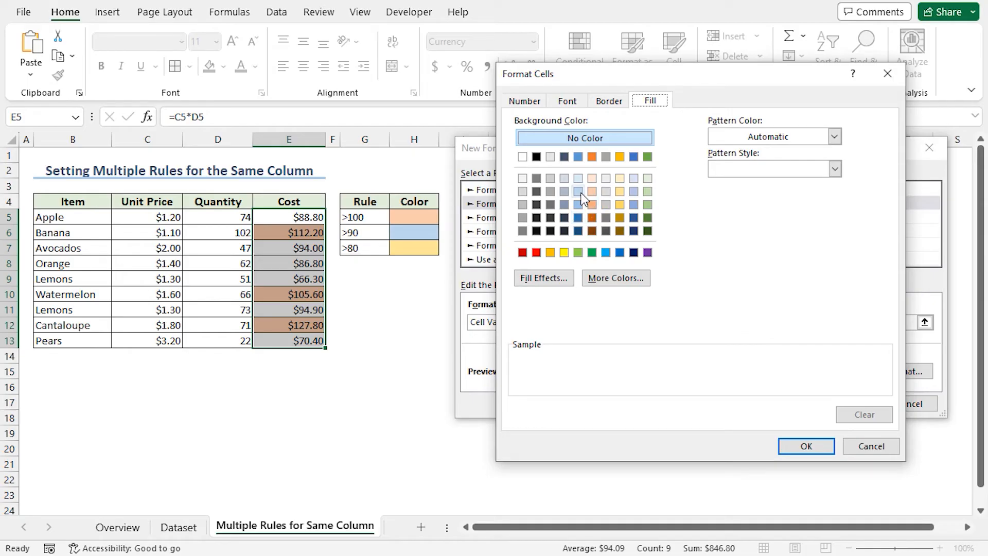
left_click(578, 191)
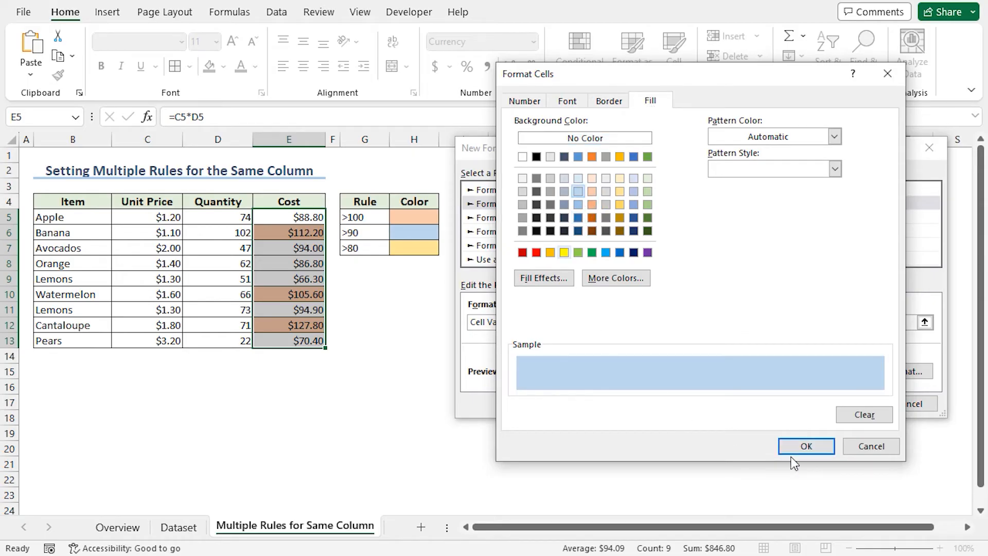
left_click(806, 446)
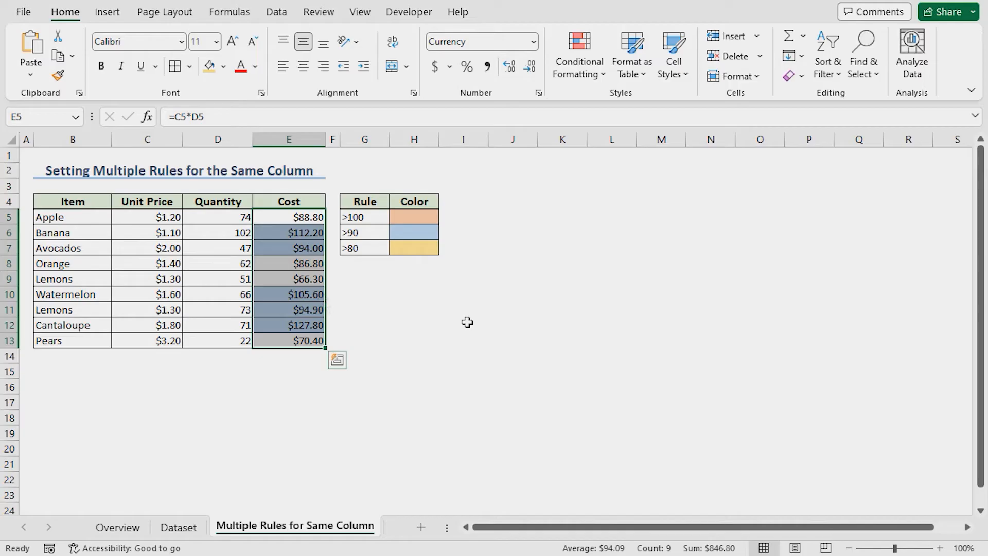
left_click(289, 248)
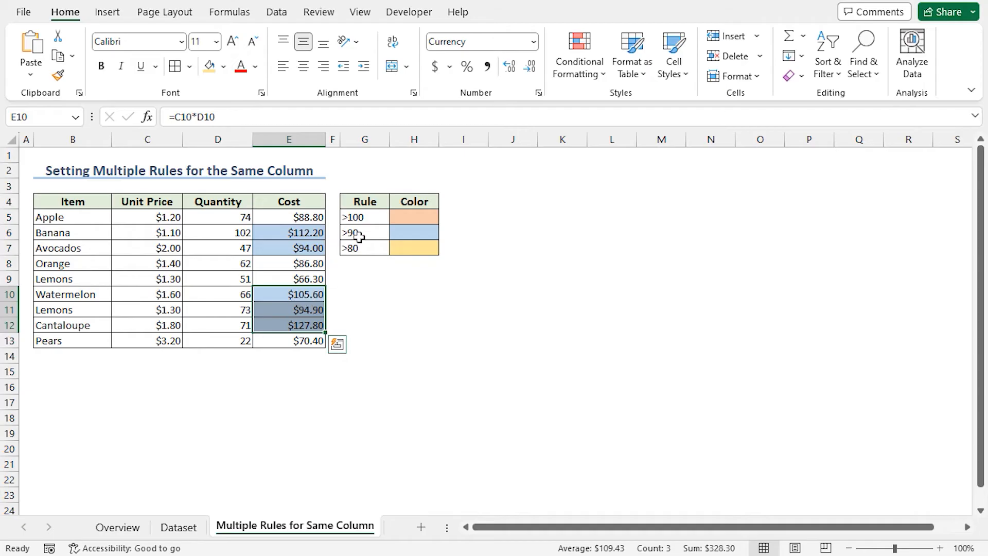
left_click(289, 233)
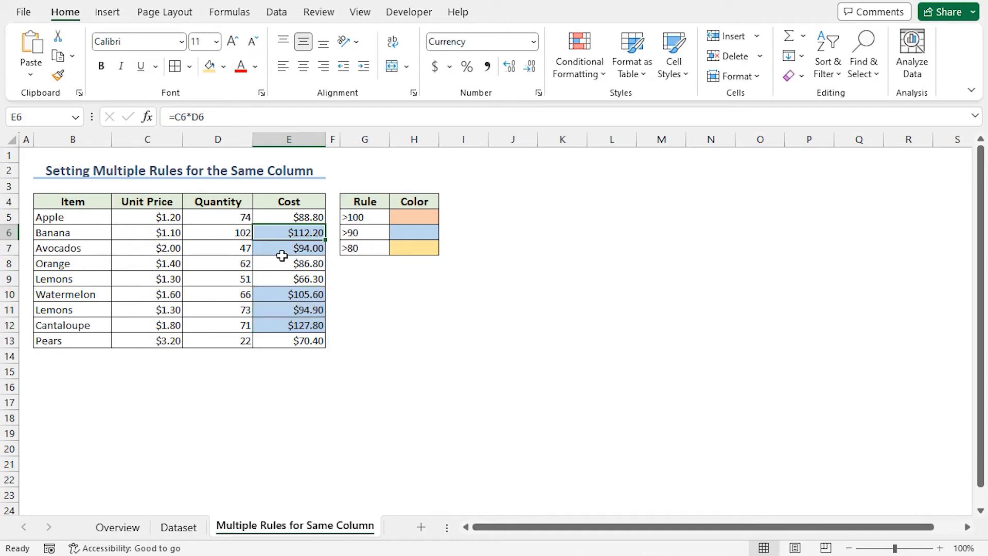
mouse_move(295, 290)
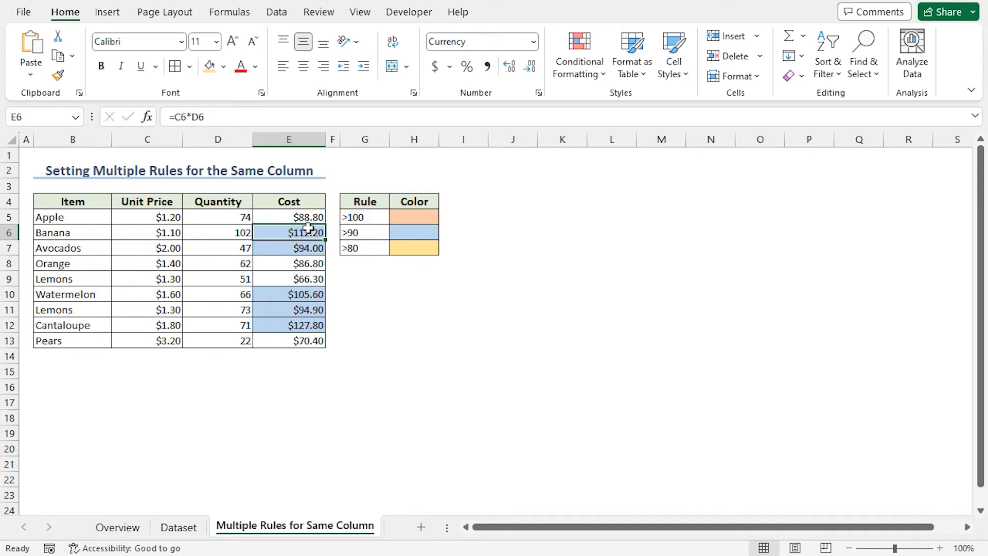
left_click_drag(288, 218, 288, 341)
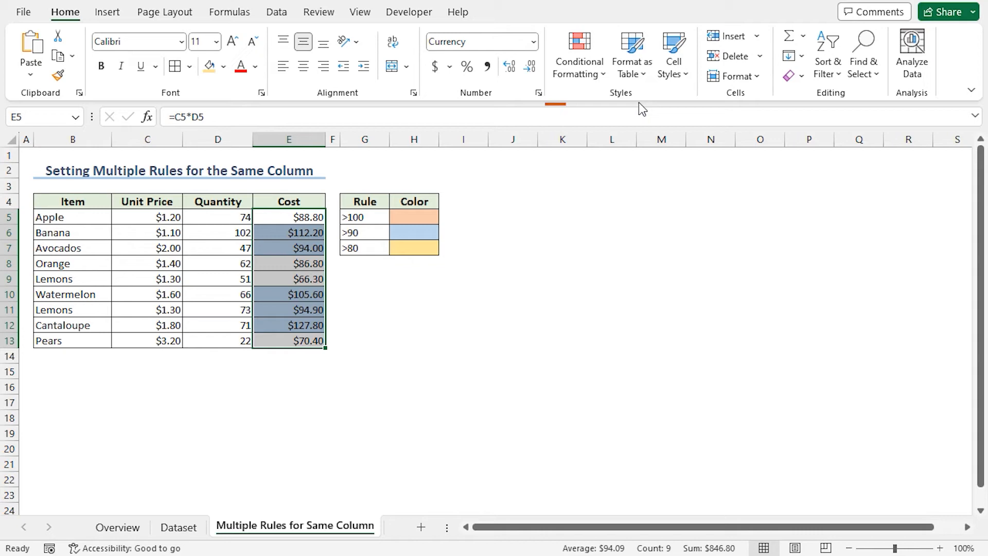
- Create a third rule formatting cells whose Cell Value is greater than =80
left_click(579, 54)
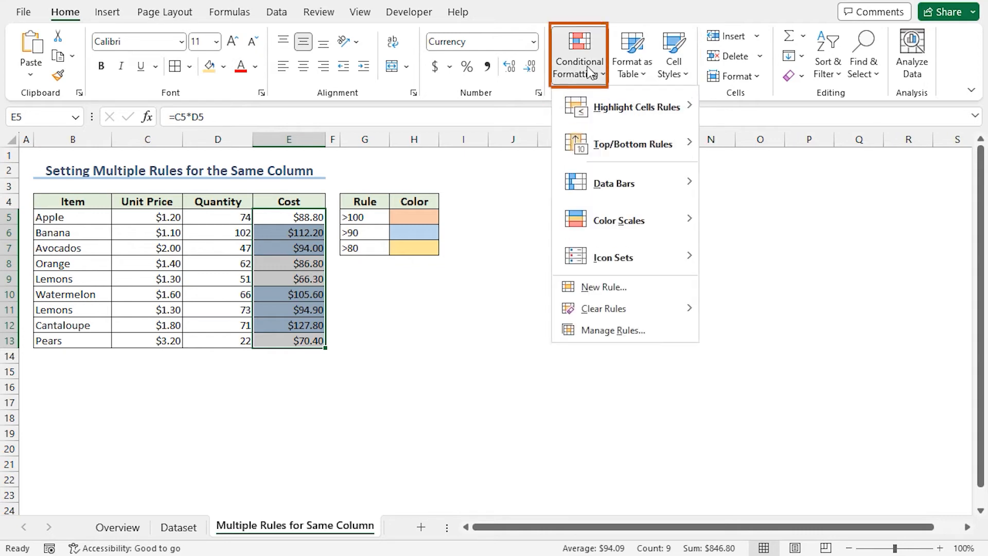
left_click(602, 286)
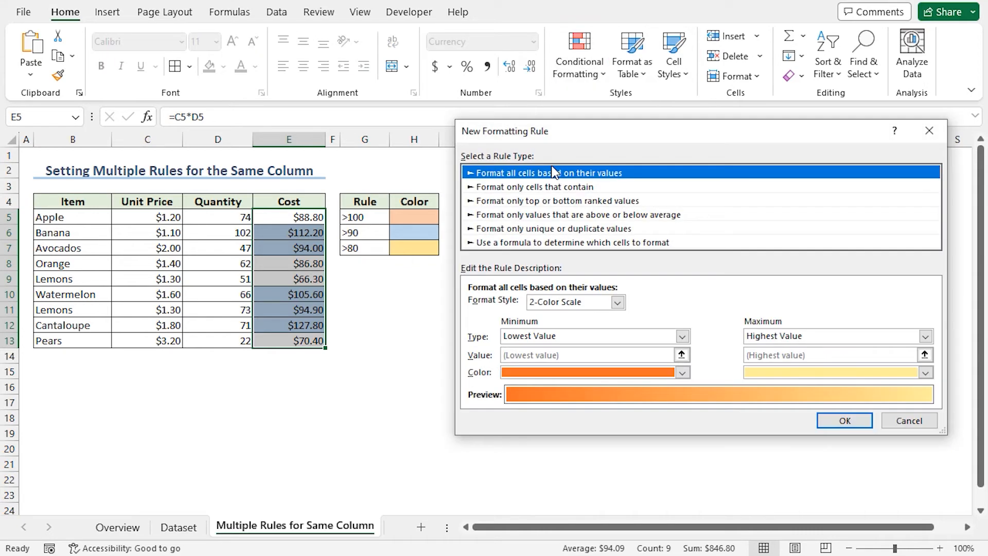
left_click(555, 187)
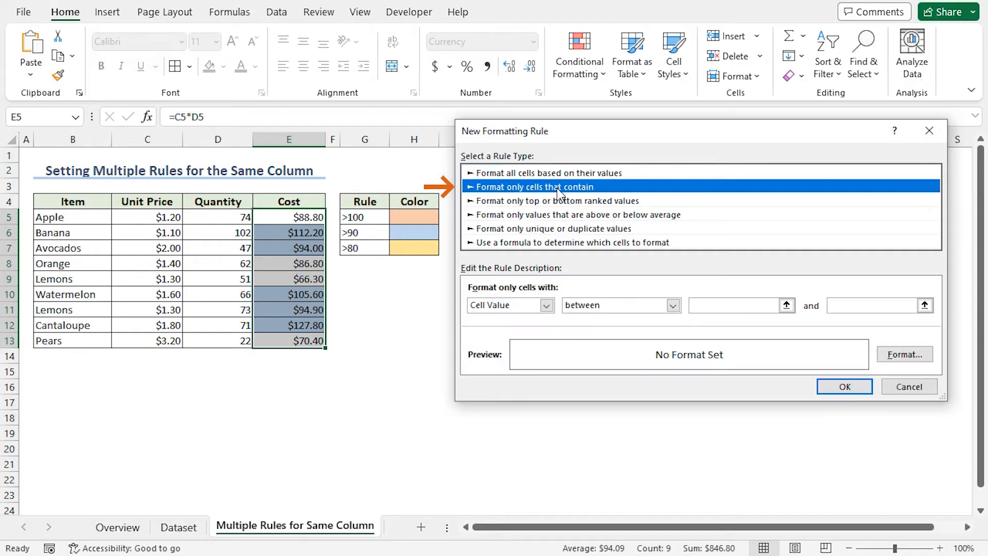
left_click(673, 305)
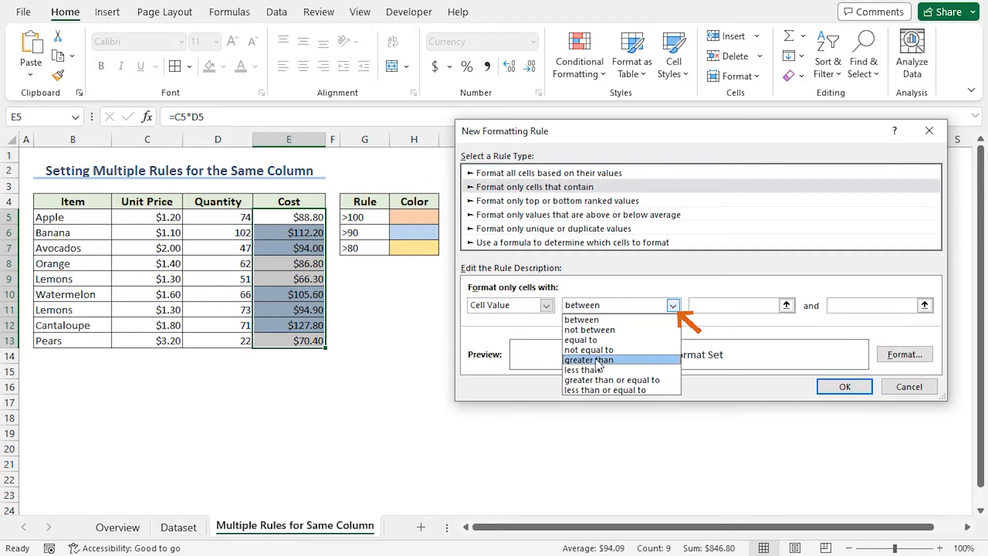
left_click(589, 360)
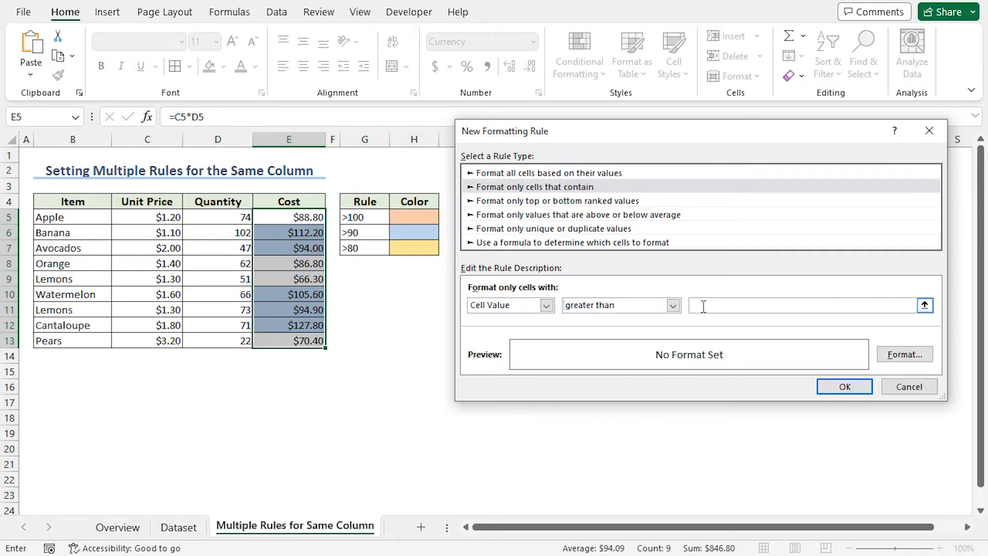
type("=80")
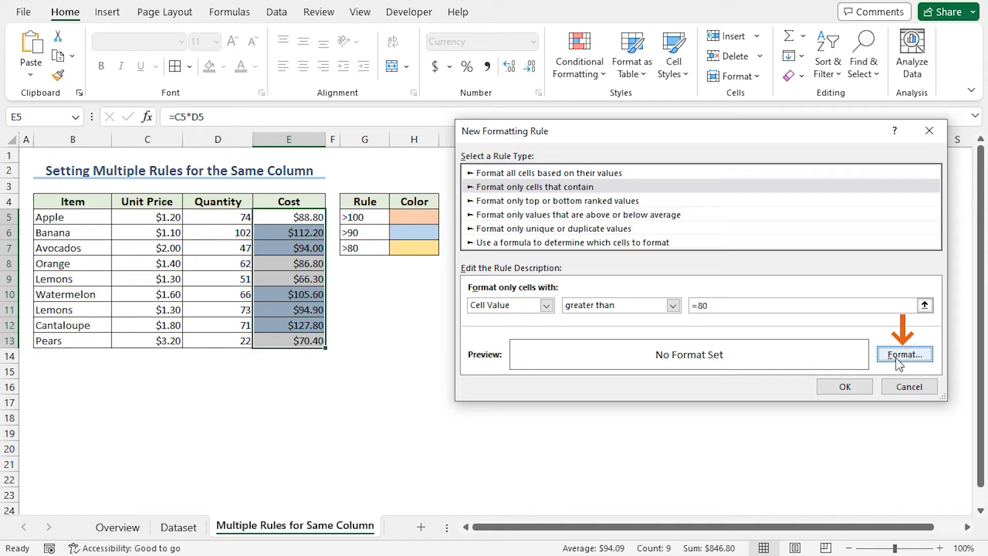
- Give the >80 rule a gold fill and confirm it on the Cost cells
left_click(904, 354)
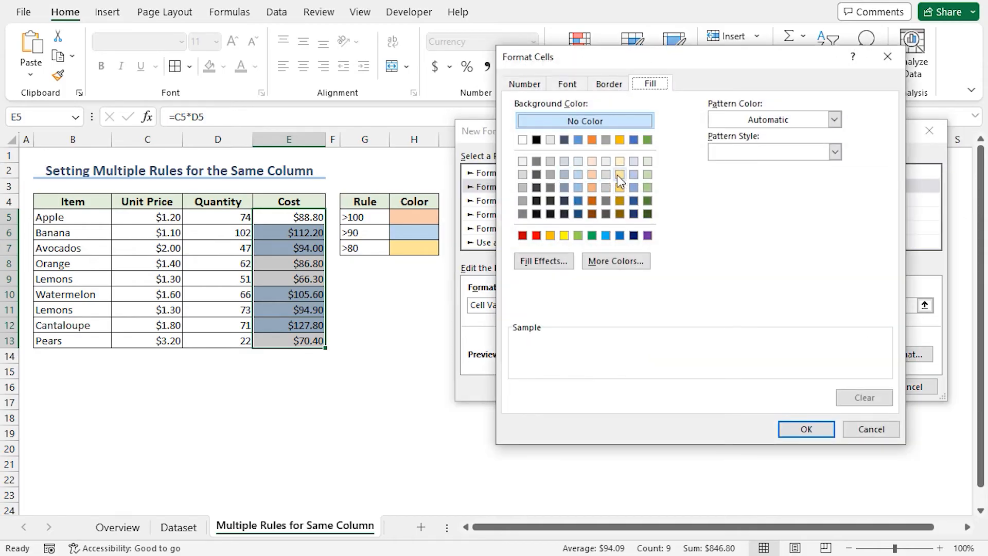
left_click(806, 428)
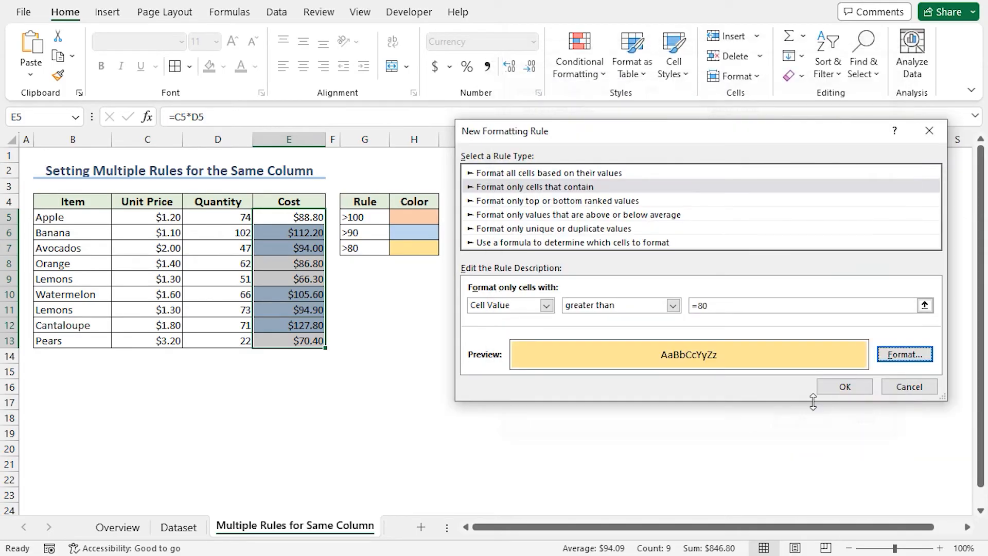
left_click(844, 385)
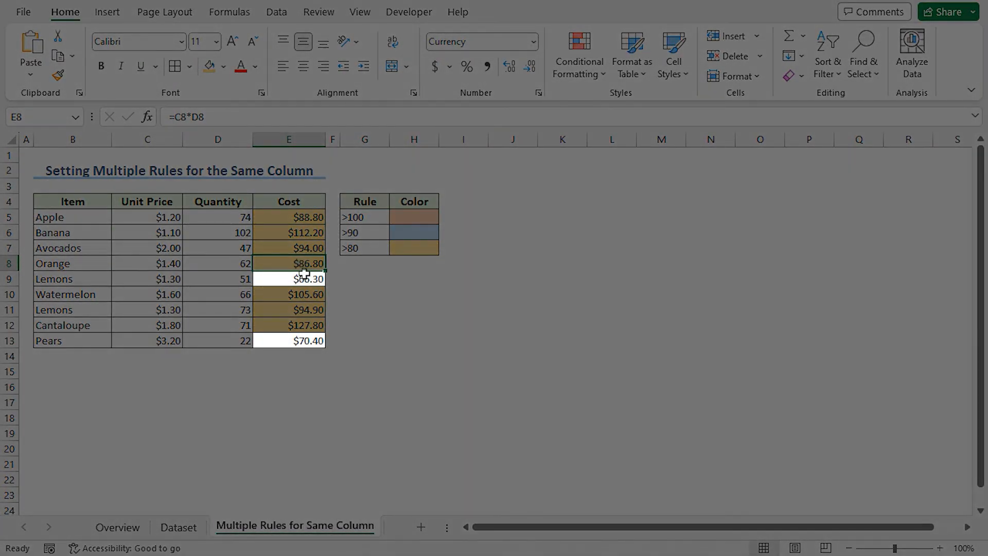
left_click(288, 278)
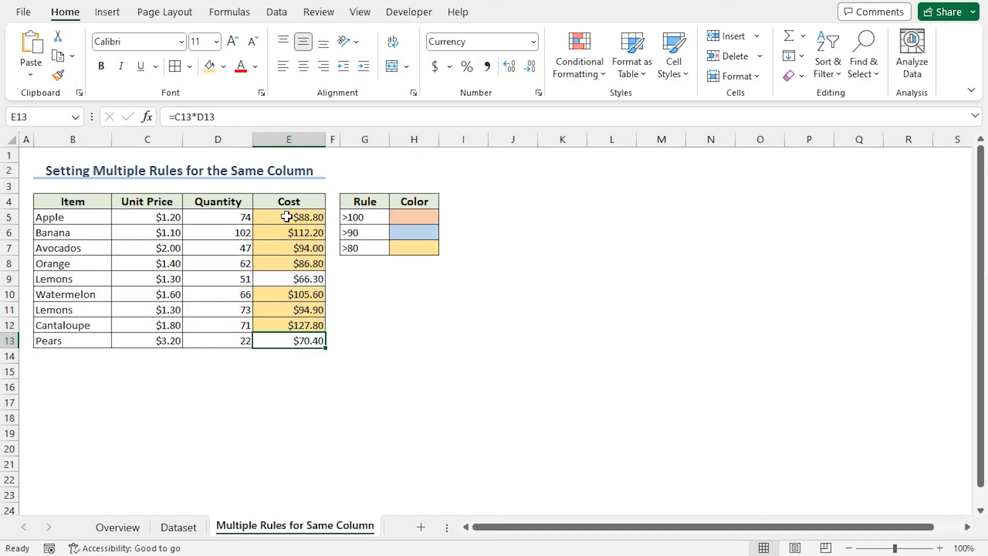
left_click_drag(288, 217, 288, 341)
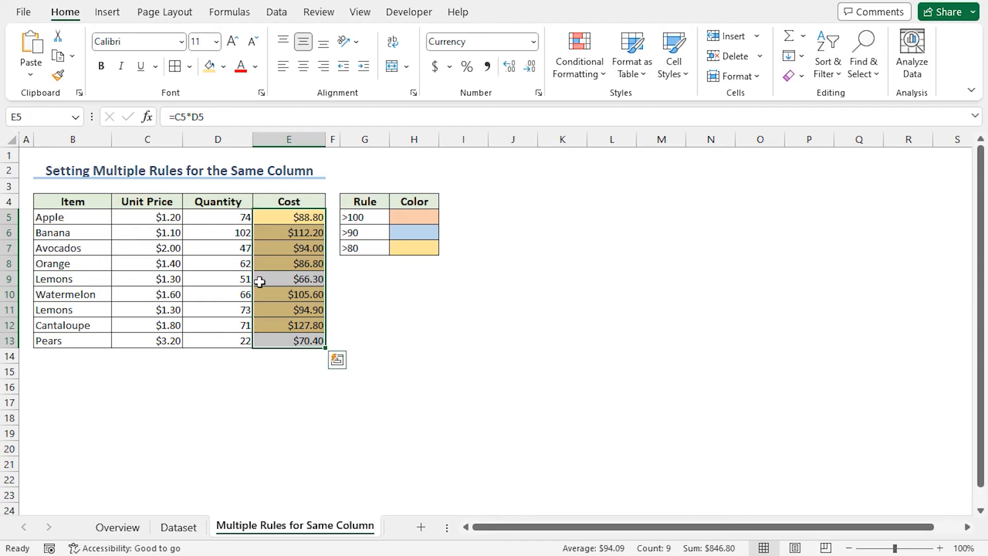
mouse_move(630, 98)
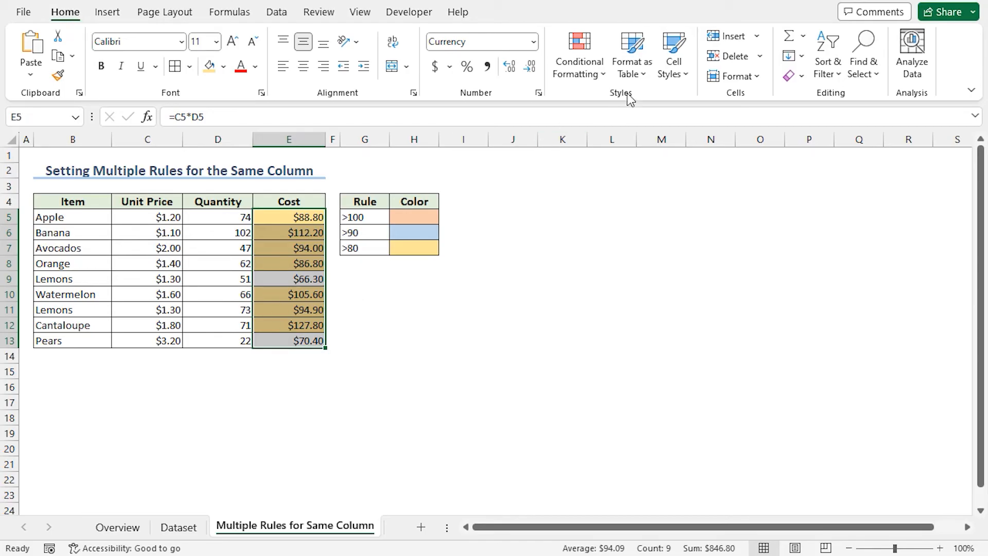
- Show the Rules Manager listing the >80, >90 and >100 rules for $E$5:$E$13
left_click(579, 51)
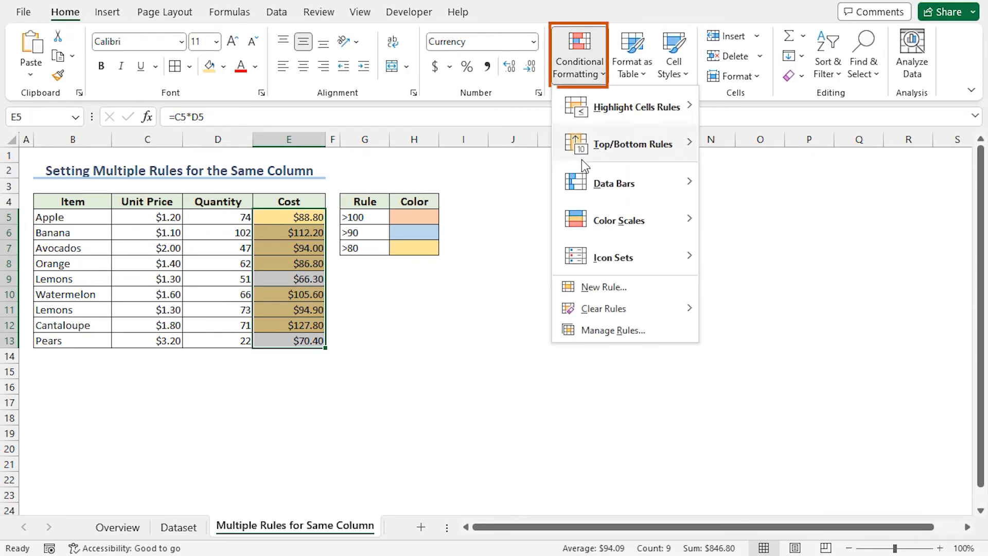
mouse_move(592, 336)
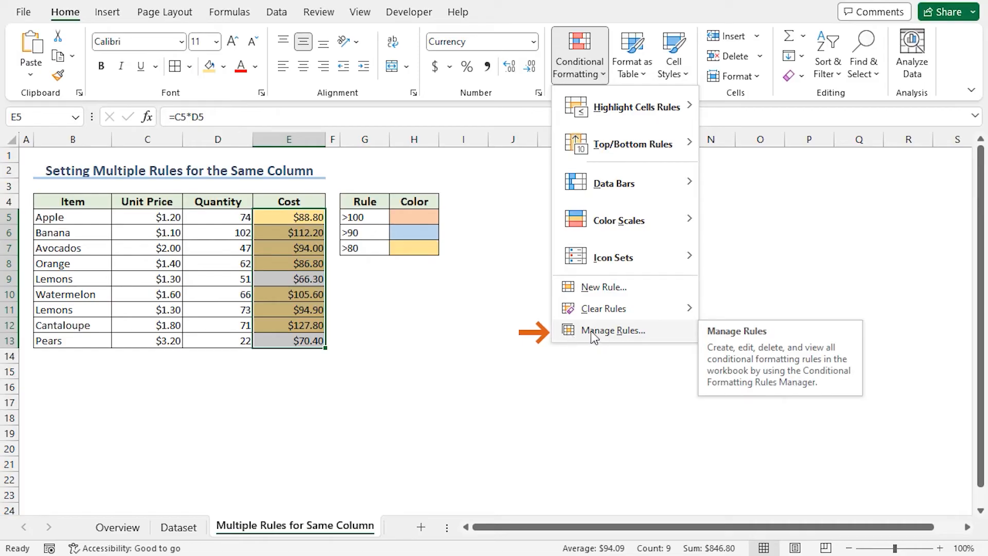
left_click(613, 331)
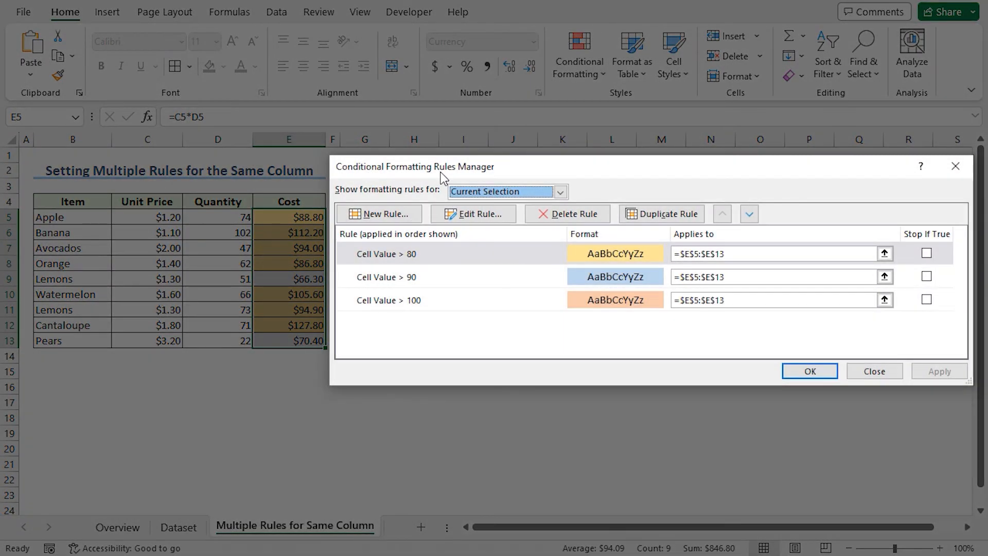
mouse_move(452, 194)
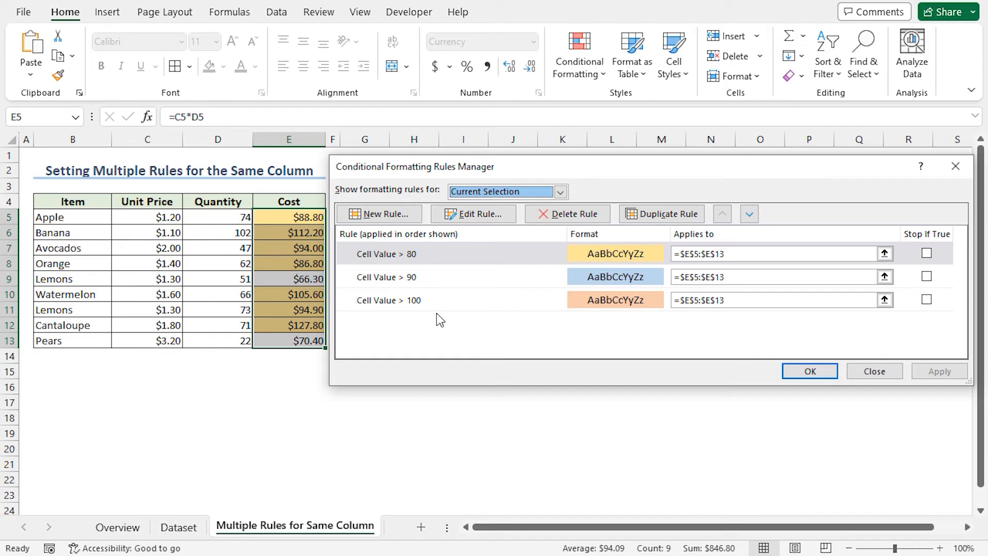
mouse_move(397, 303)
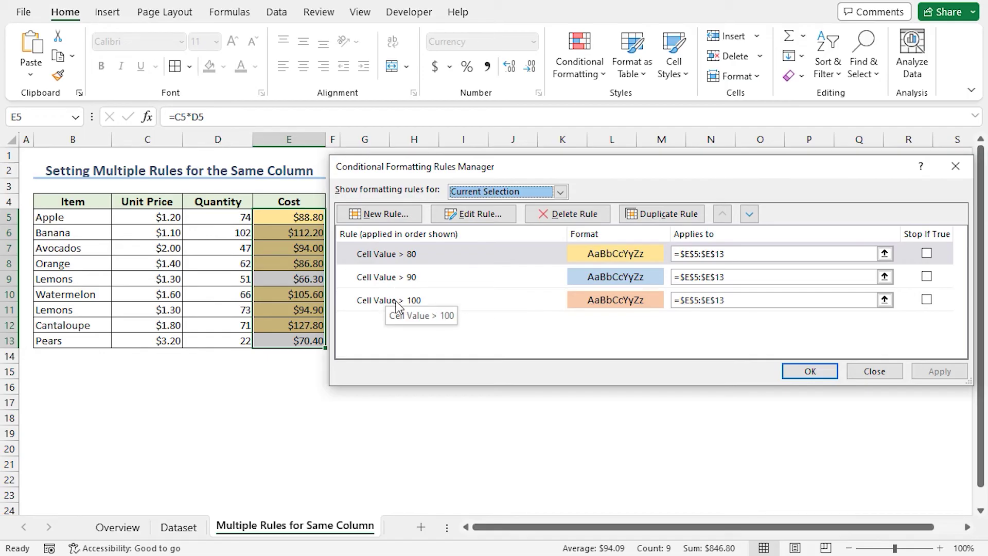
mouse_move(422, 307)
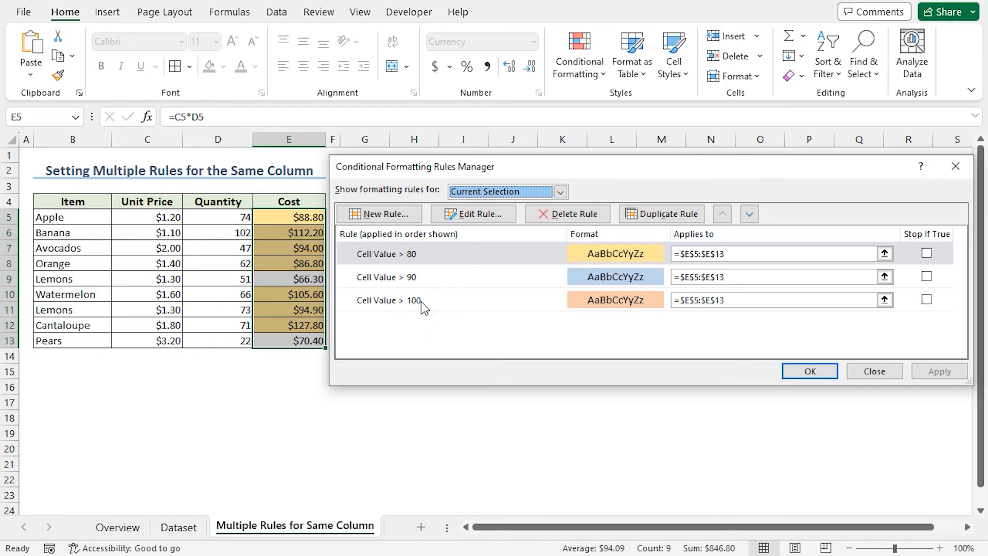
mouse_move(414, 284)
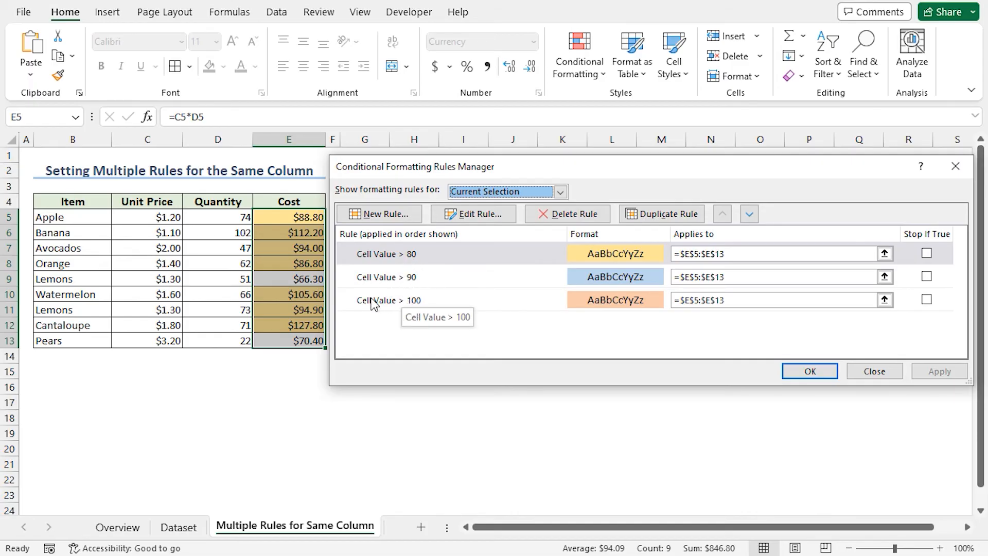
- Reorder the Cost rules so >100 comes first, then >90, then >80
left_click(386, 300)
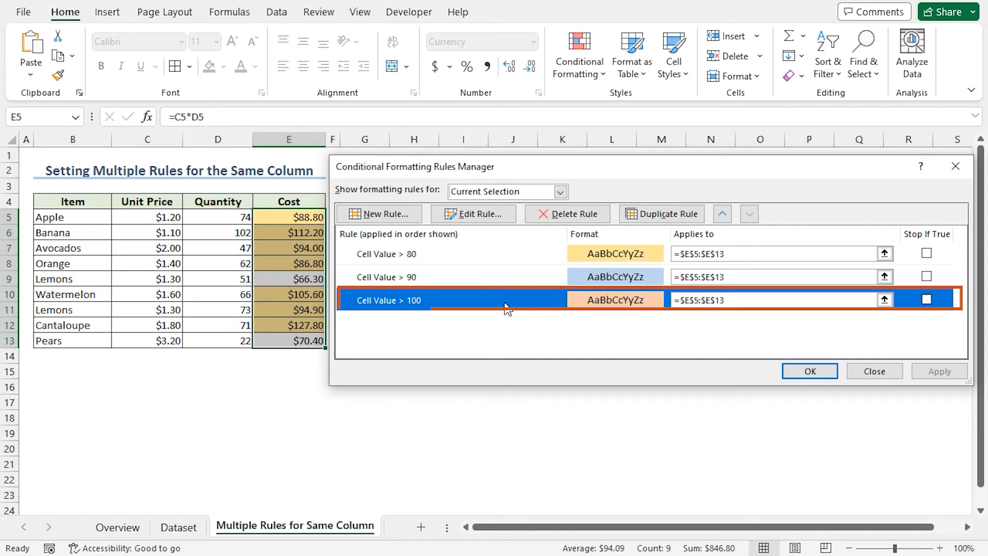
left_click(722, 214)
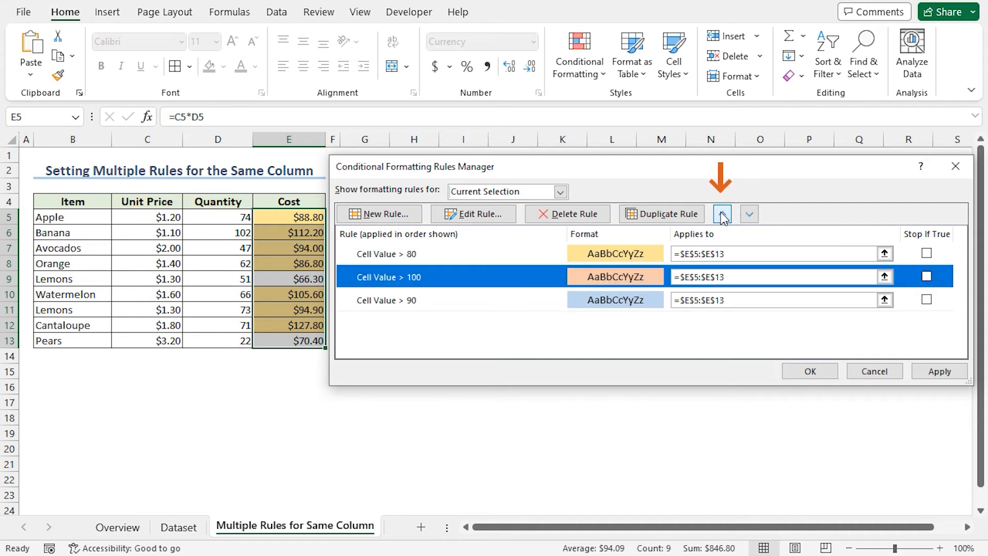
left_click(722, 214)
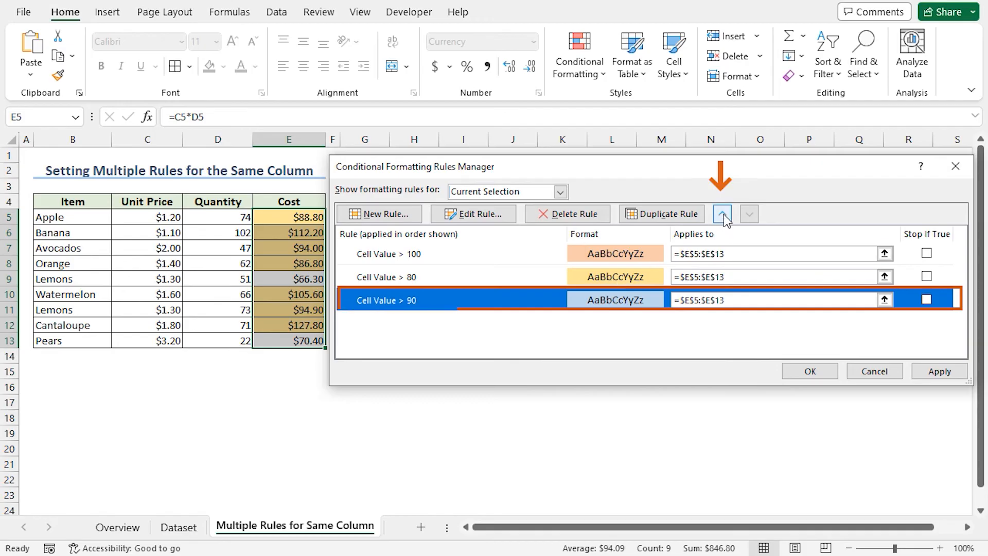
left_click(722, 214)
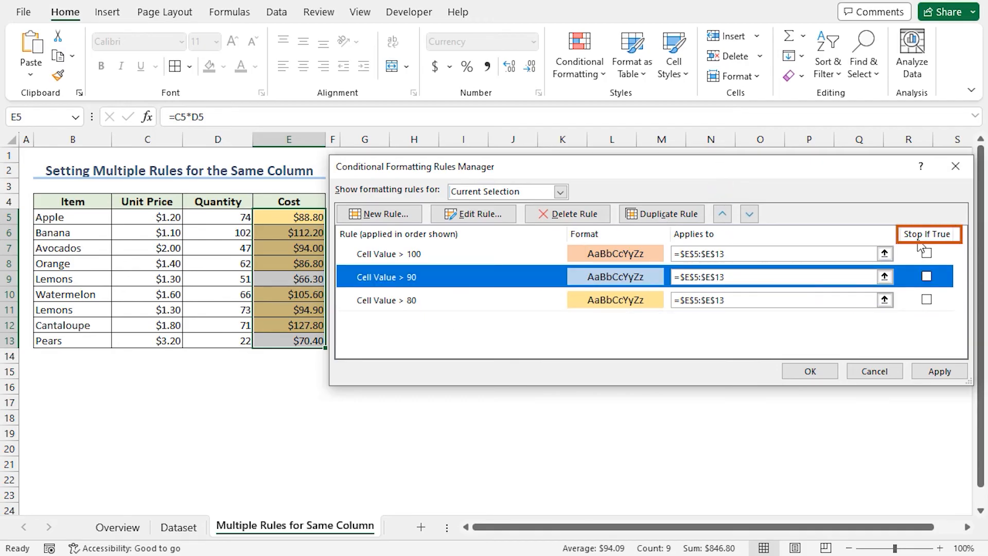
- Set Stop If True on the >100 and >90 rules and apply, giving orange, blue and gold tiers
left_click(926, 253)
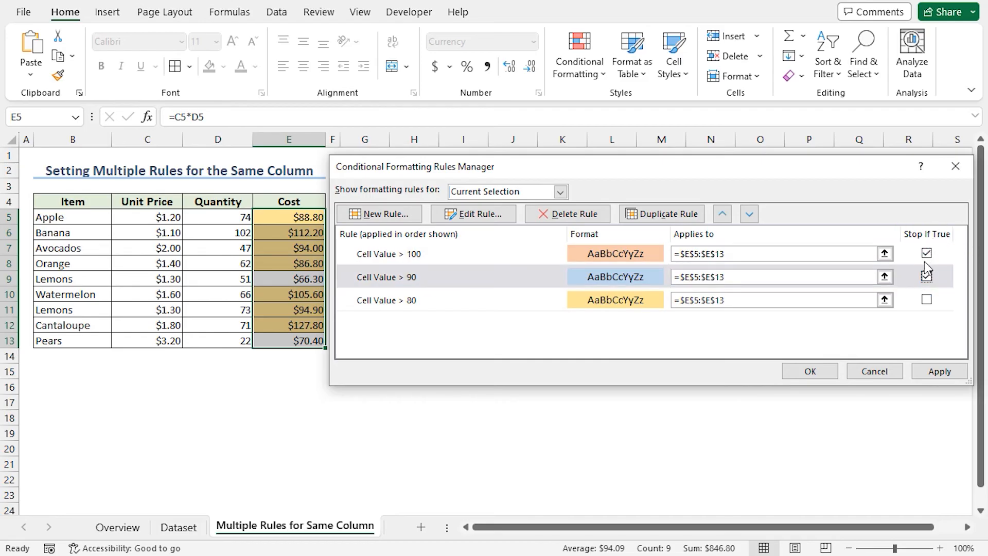
left_click(926, 276)
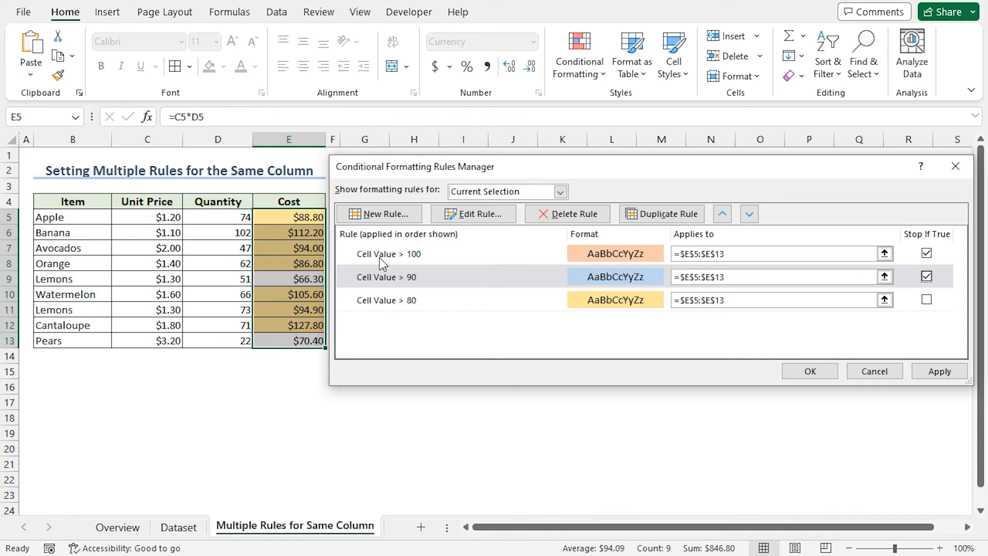
left_click(771, 253)
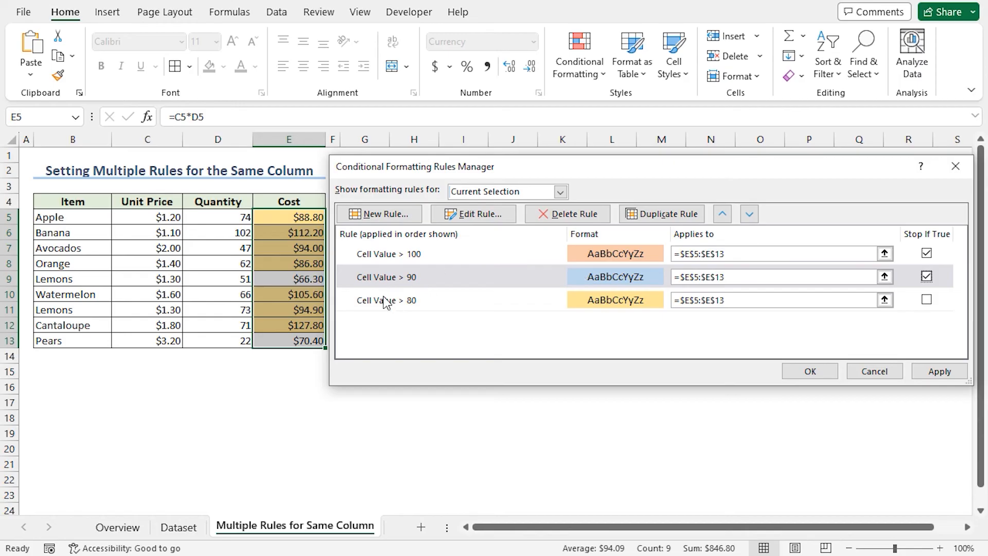
left_click(939, 371)
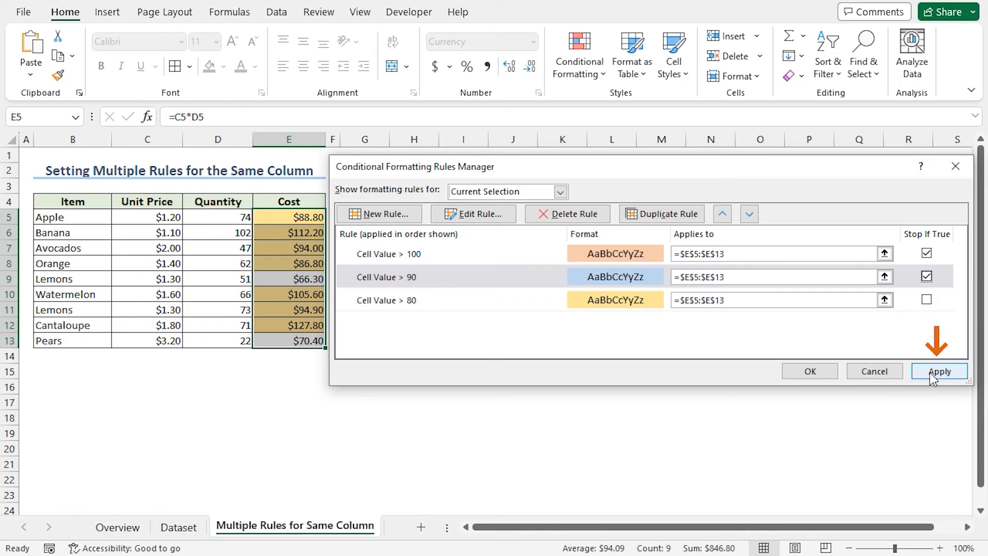
left_click(938, 370)
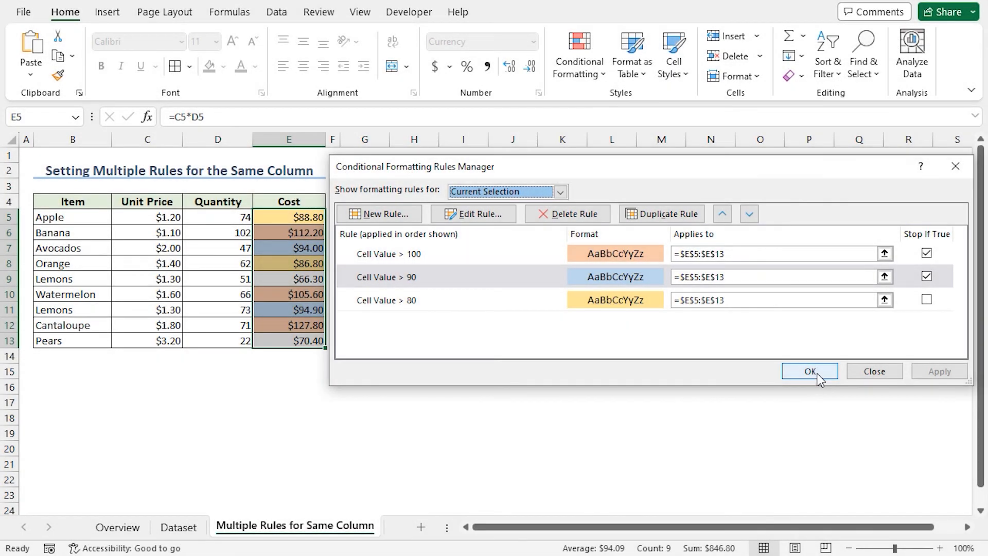
- Confirm the ordered rules so Cost shows >100 orange, >90 blue, >80 gold
left_click(810, 370)
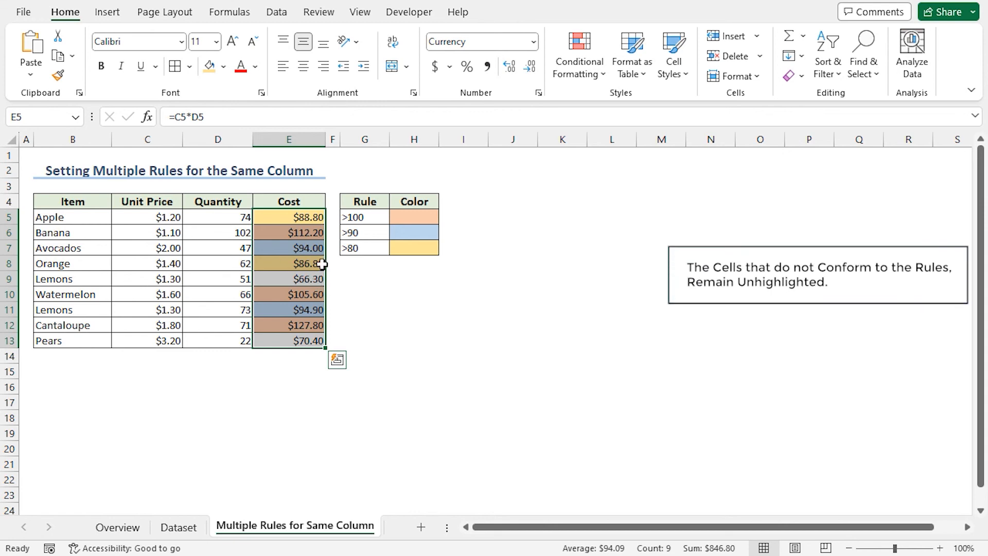
mouse_move(302, 278)
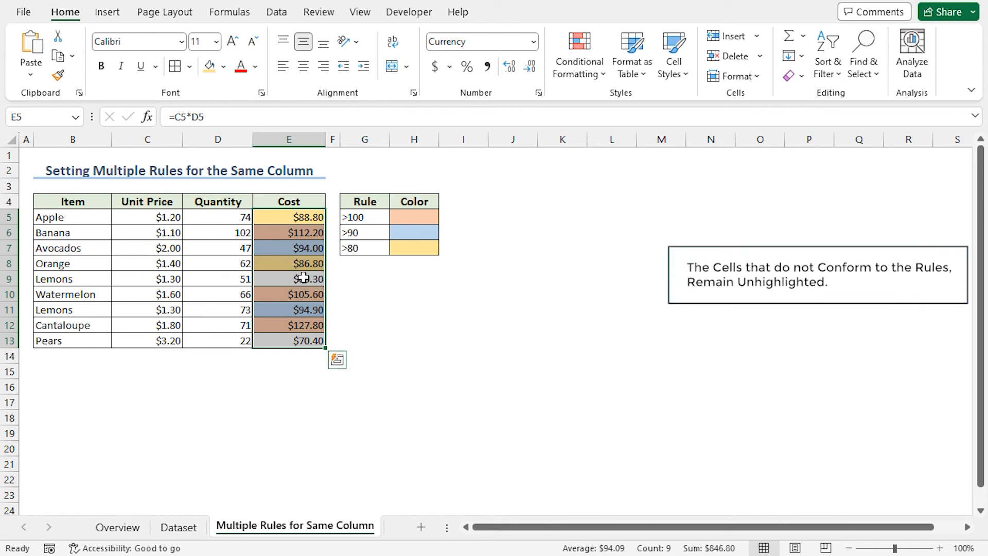